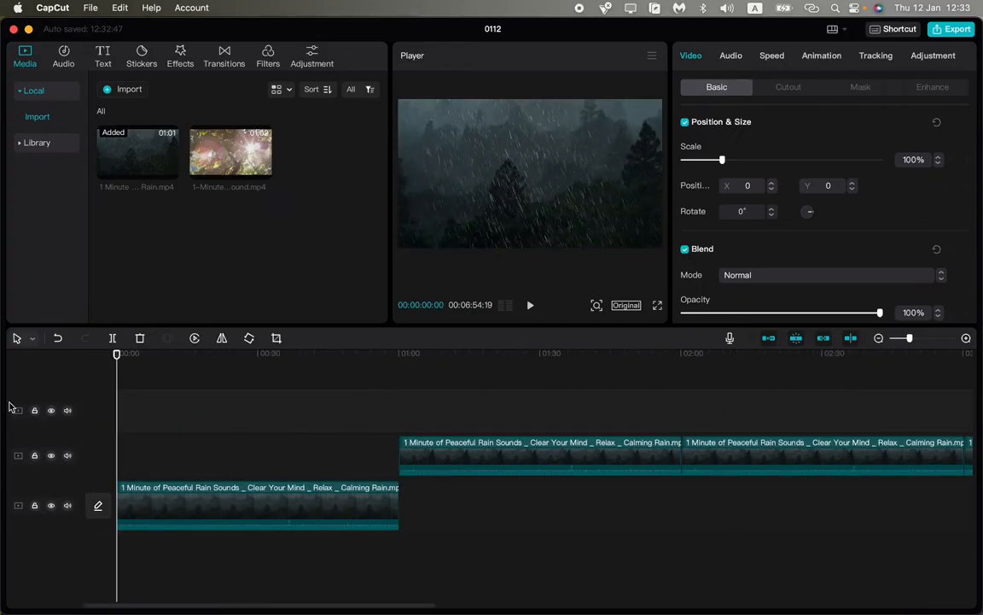
# Step: Stagger the rain clips across three tracks and bring up export settings titled '123'
pyautogui.click(273, 352)
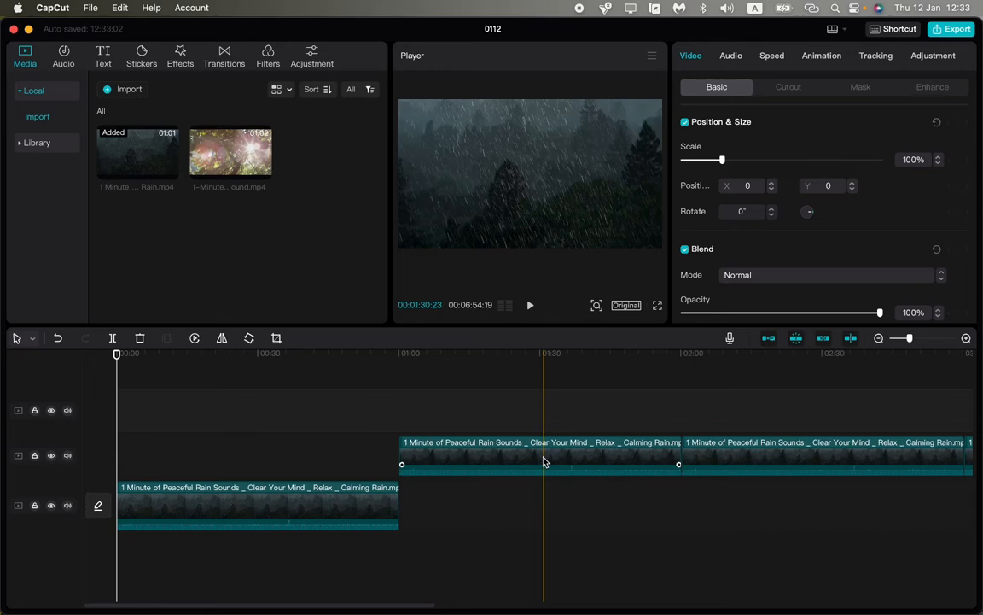
pyautogui.click(414, 352)
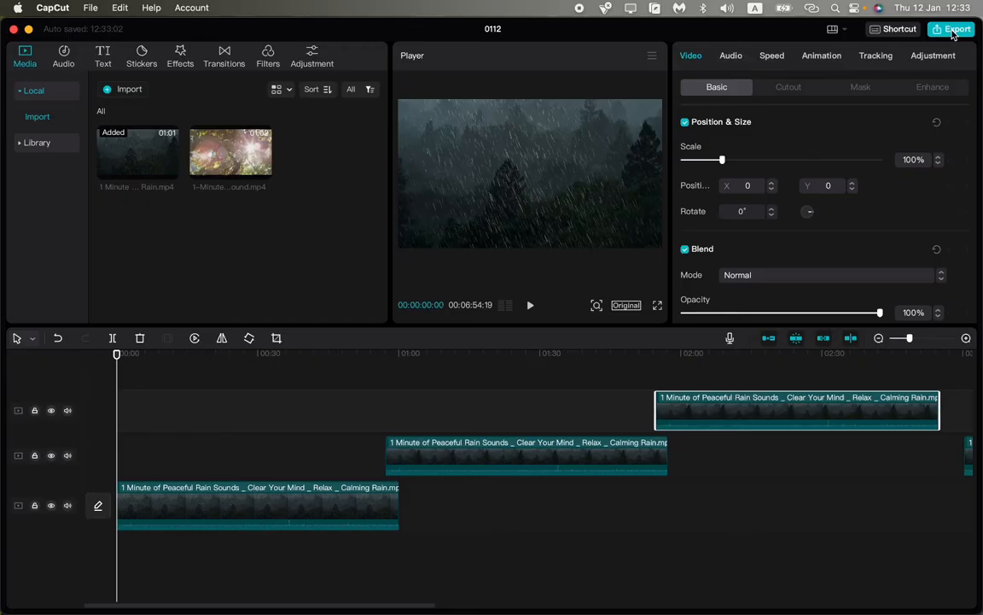
pyautogui.click(952, 27)
pyautogui.write('123')
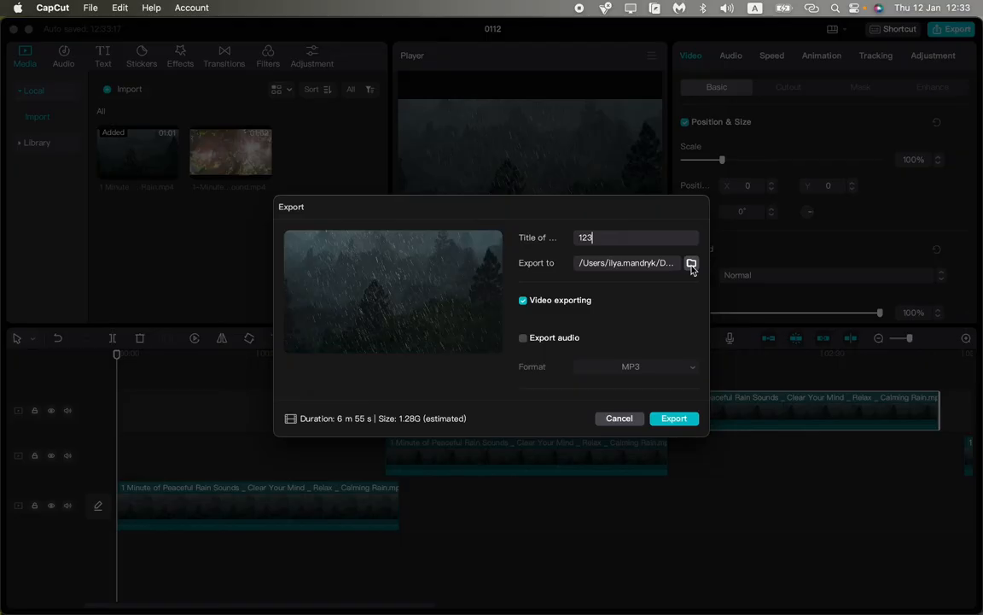
# Step: Expand Video exporting to show 2K, Recommended bit rate, H.264, mp4 and 30fps
pyautogui.click(691, 263)
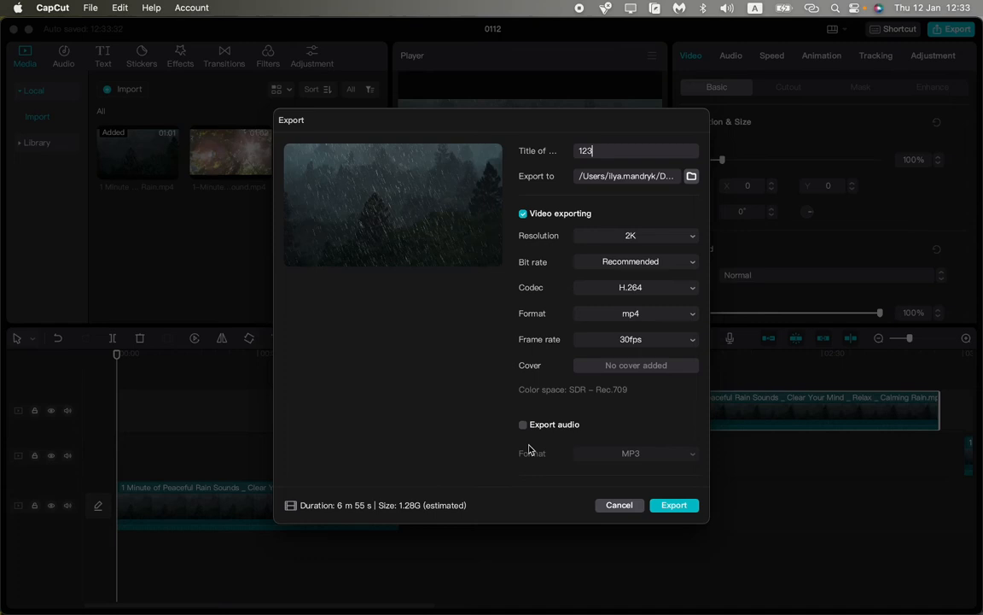
pyautogui.moveTo(401, 401)
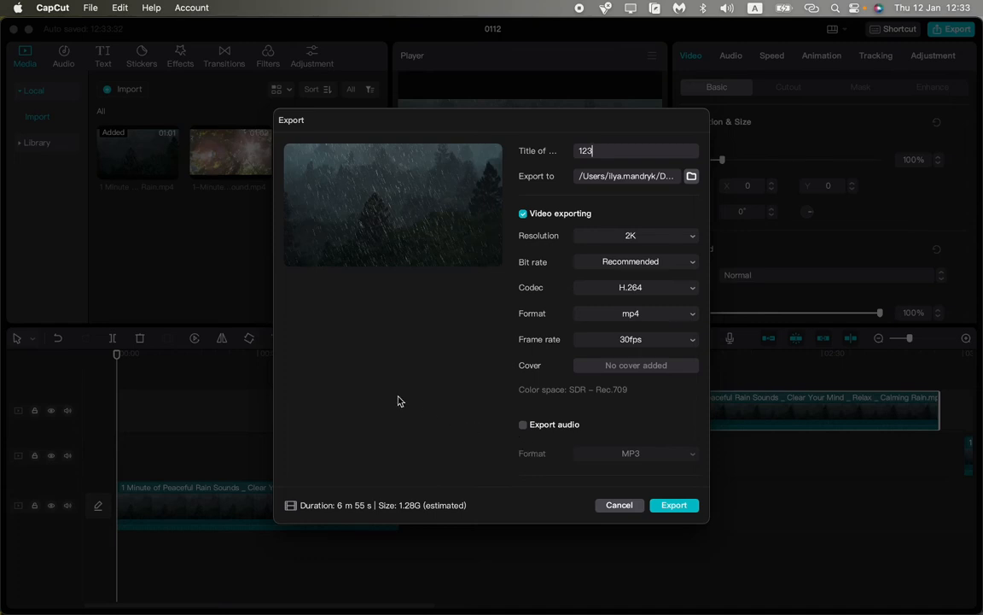
pyautogui.moveTo(396, 393)
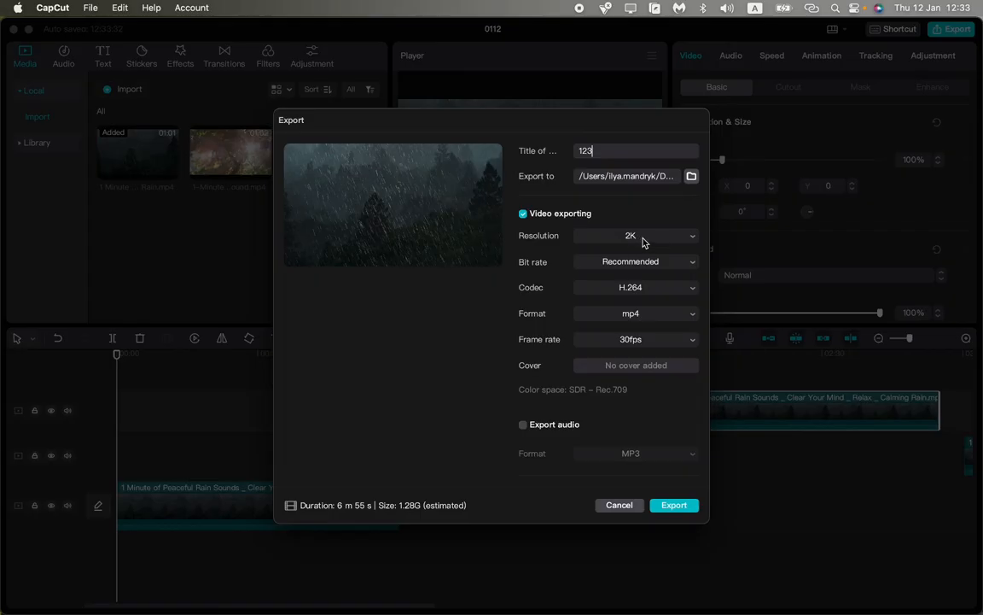
pyautogui.click(635, 236)
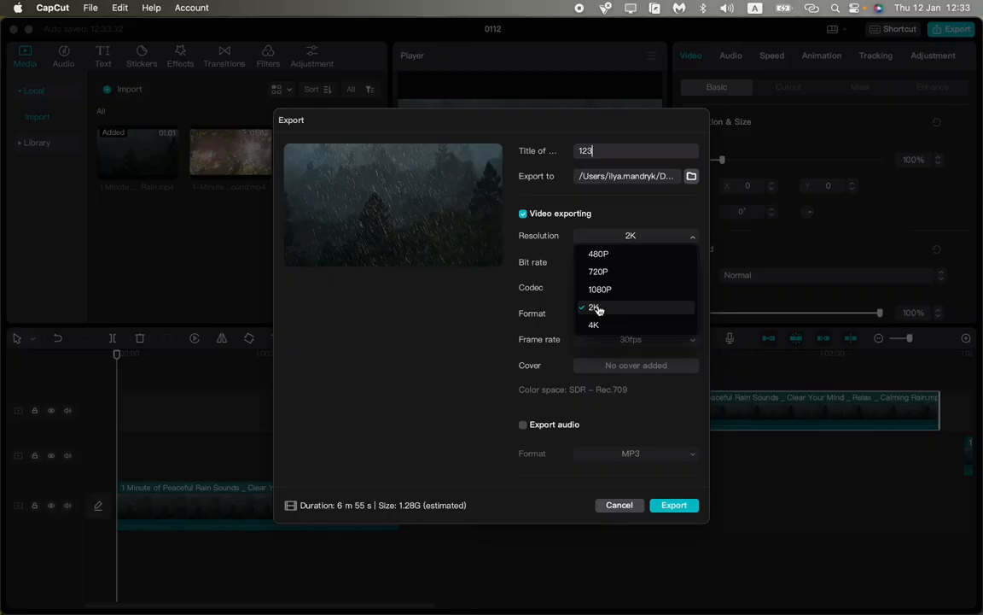
pyautogui.click(594, 307)
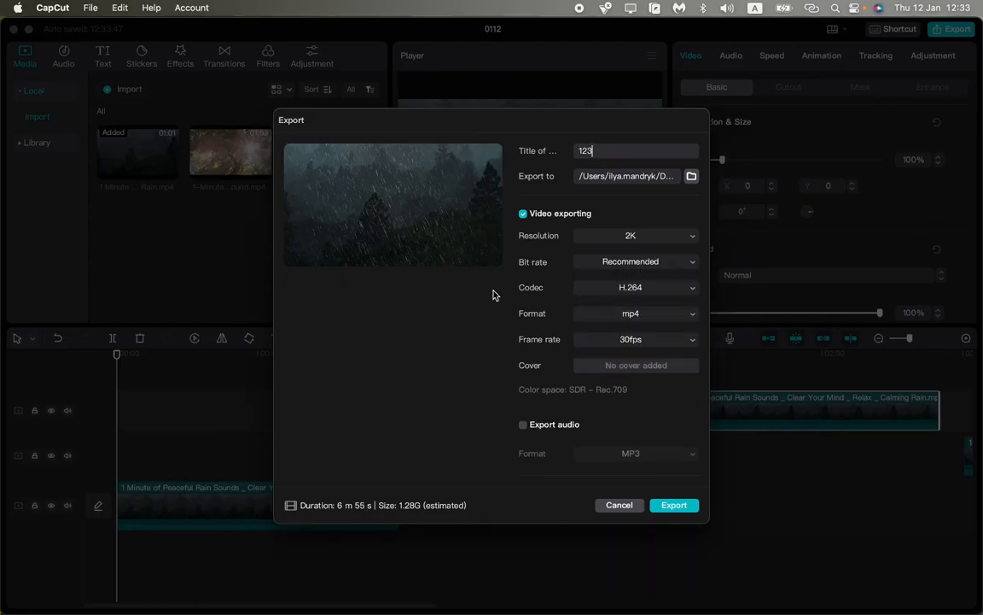
pyautogui.moveTo(625, 306)
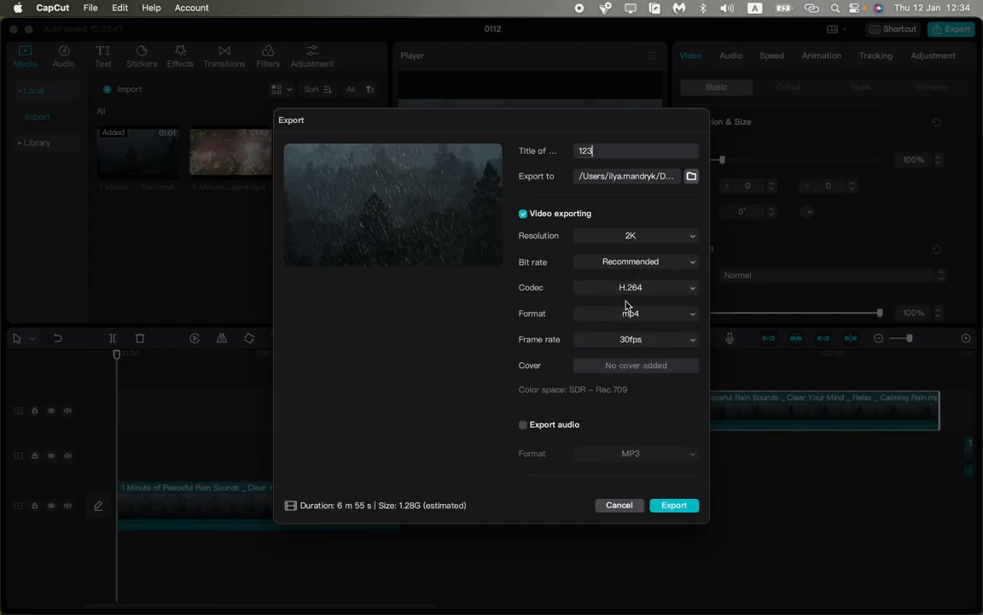
pyautogui.moveTo(605, 348)
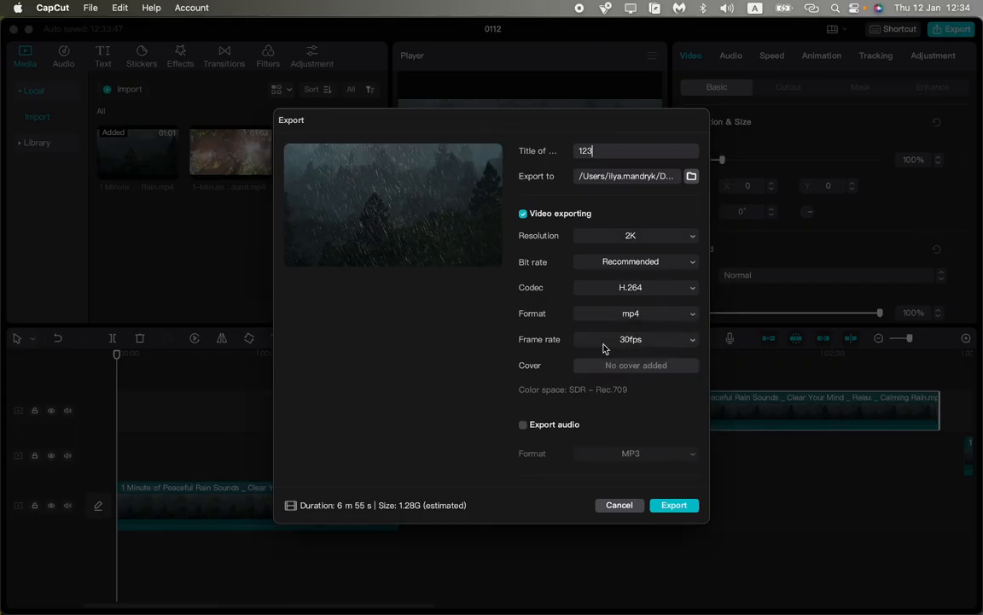
pyautogui.click(635, 338)
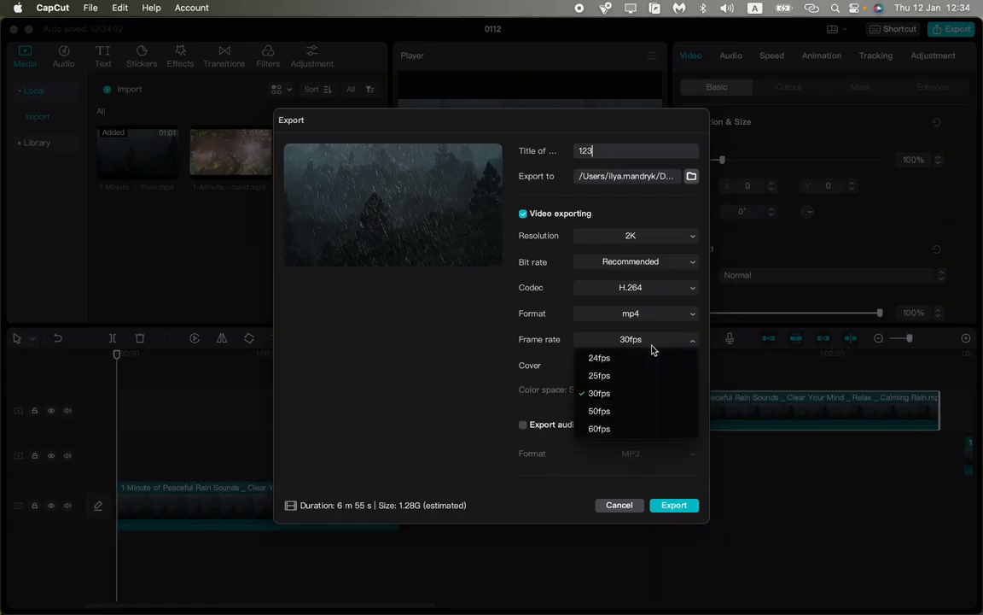
pyautogui.click(599, 393)
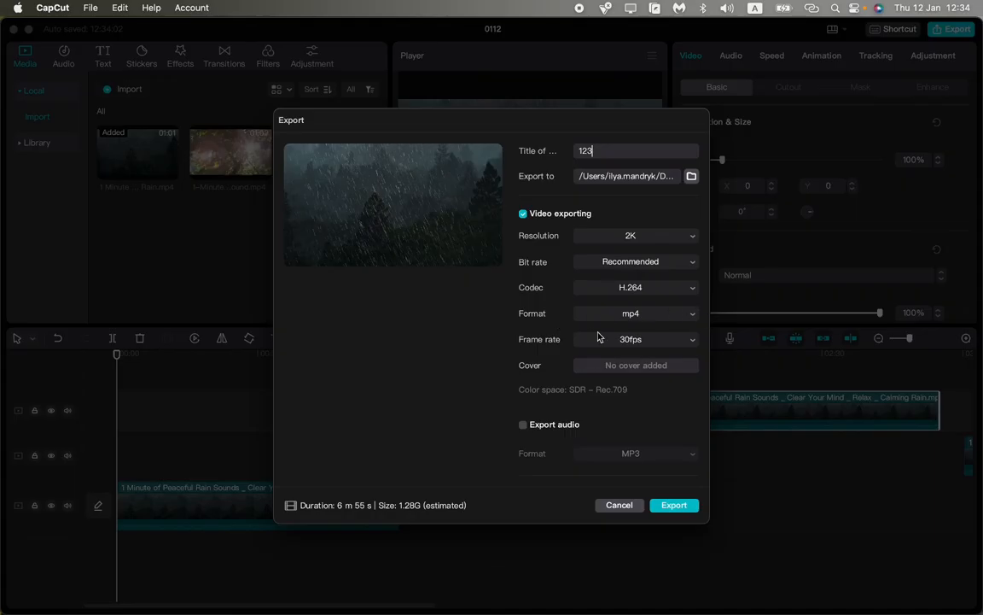
pyautogui.moveTo(476, 279)
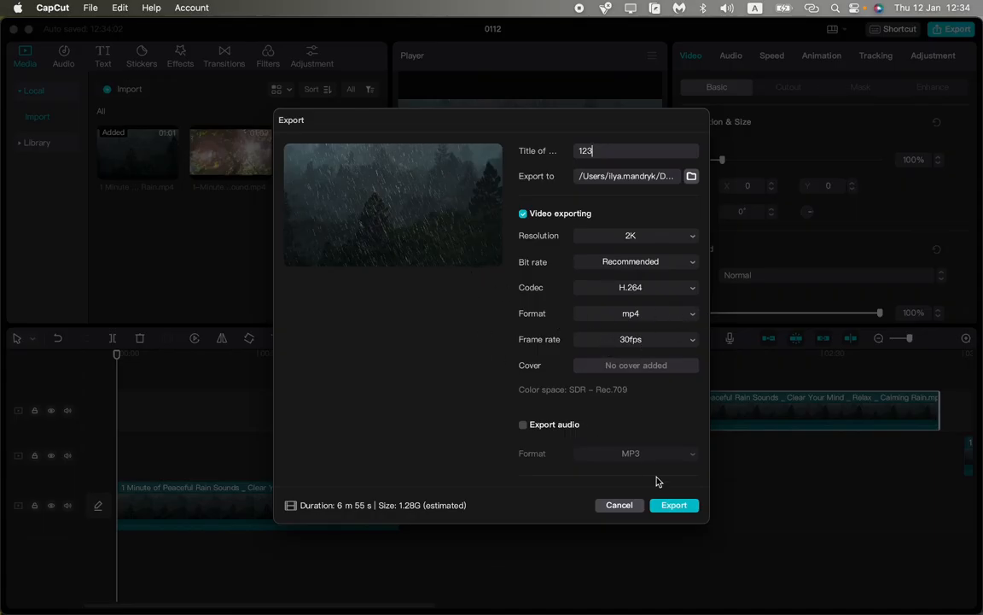
# Step: Start exporting video '123' as a 2K H.264 mp4 at 30fps
pyautogui.click(673, 505)
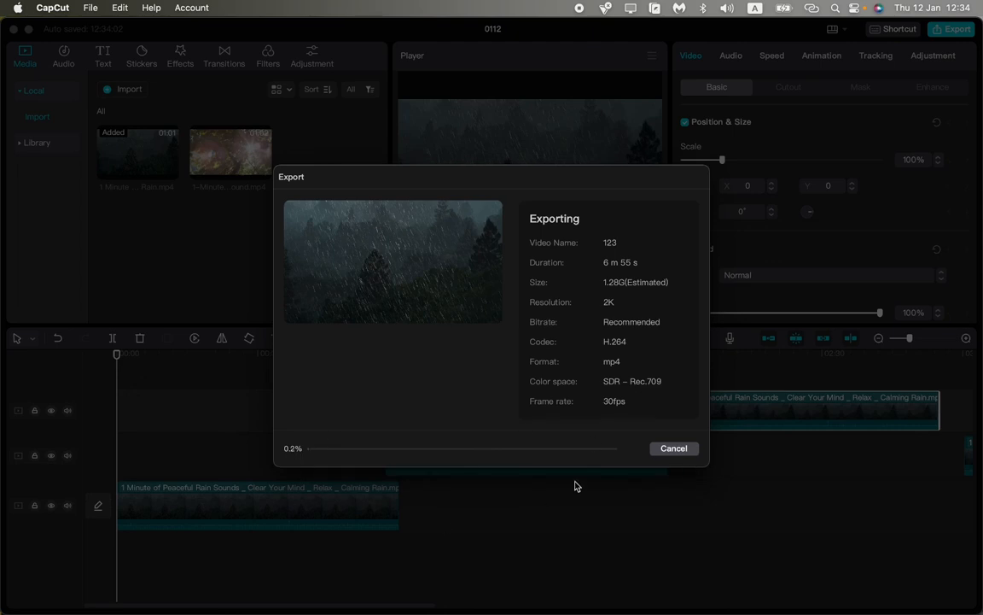
pyautogui.moveTo(559, 478)
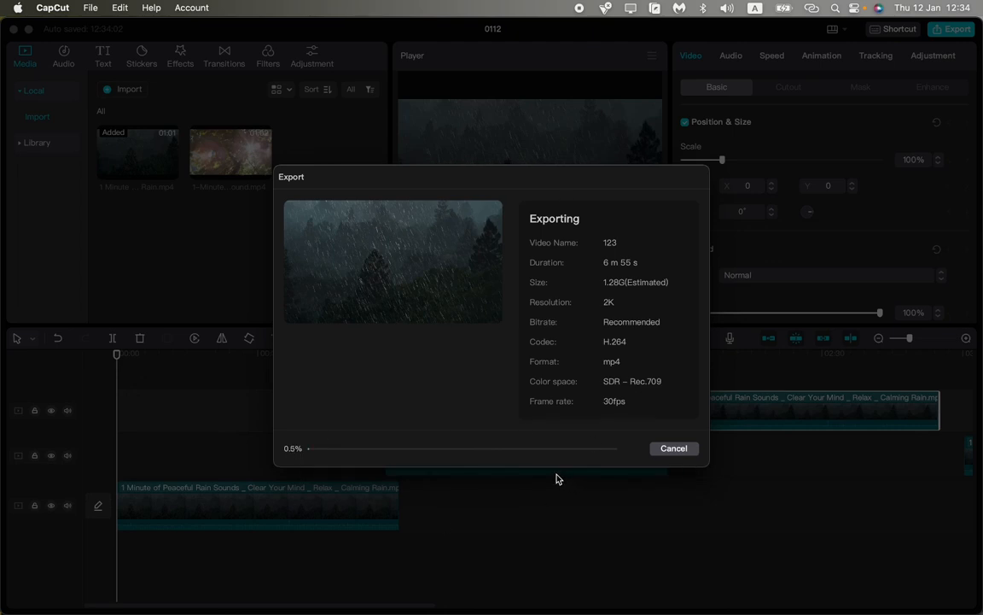
pyautogui.moveTo(545, 447)
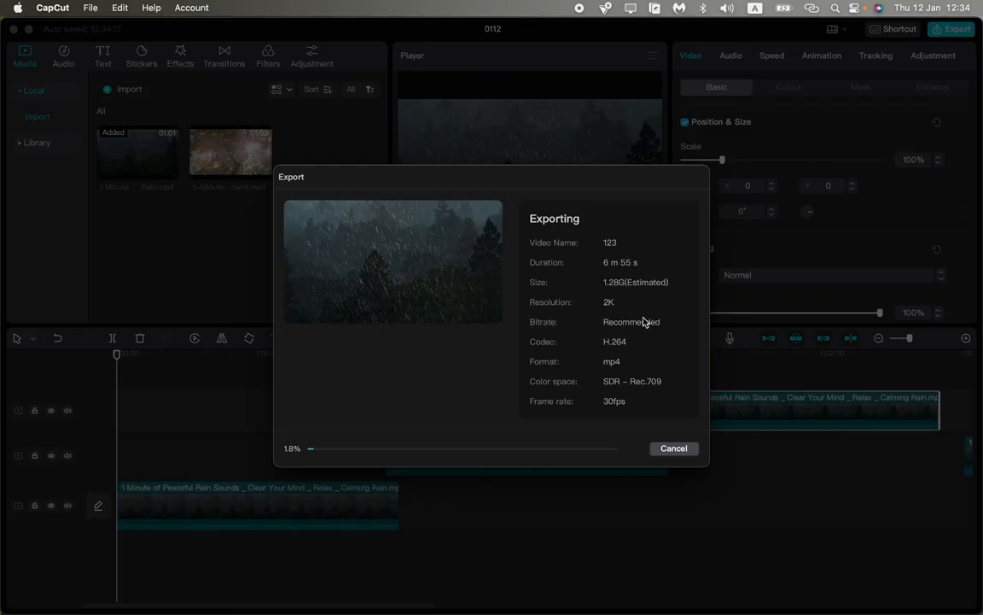
pyautogui.moveTo(623, 184)
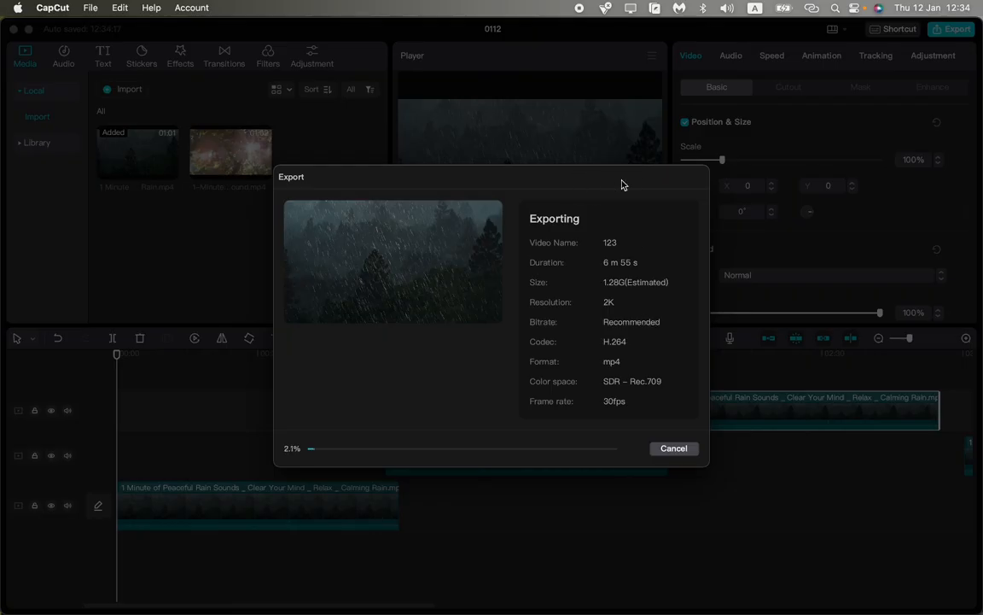
pyautogui.moveTo(601, 200)
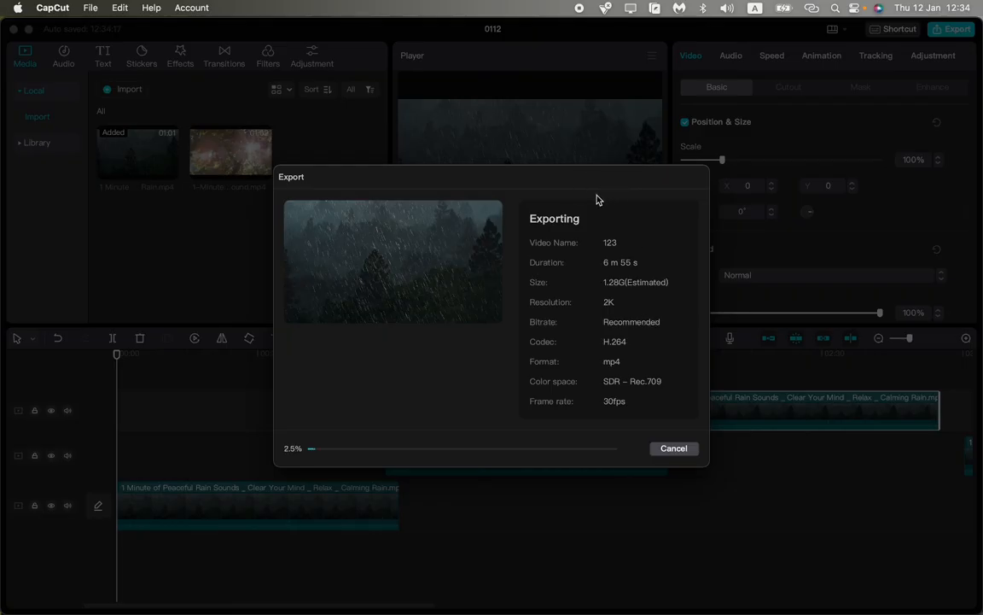